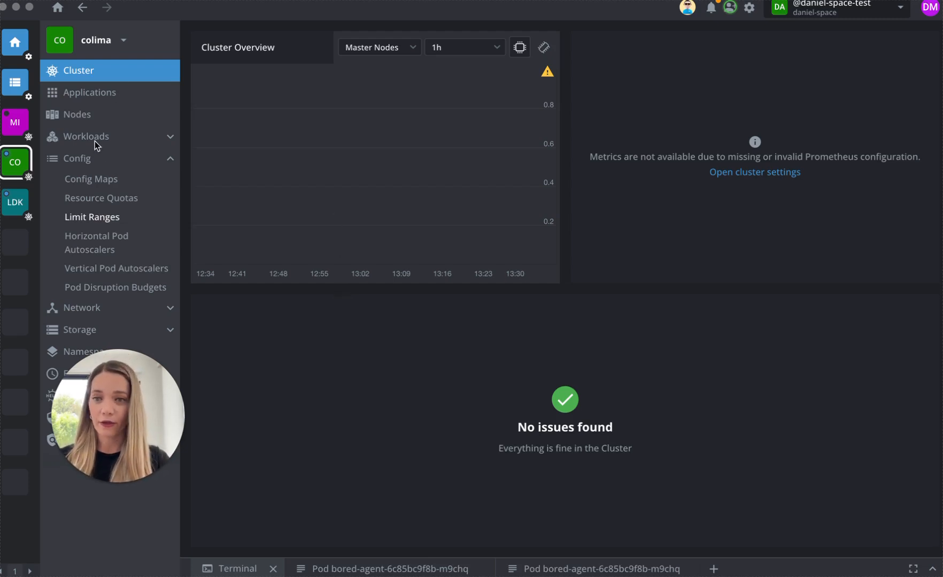
Show the colima cluster's Workloads Overview with its pod, deployment and job counts.
{"action": "left_click", "coordinate": [86, 136]}
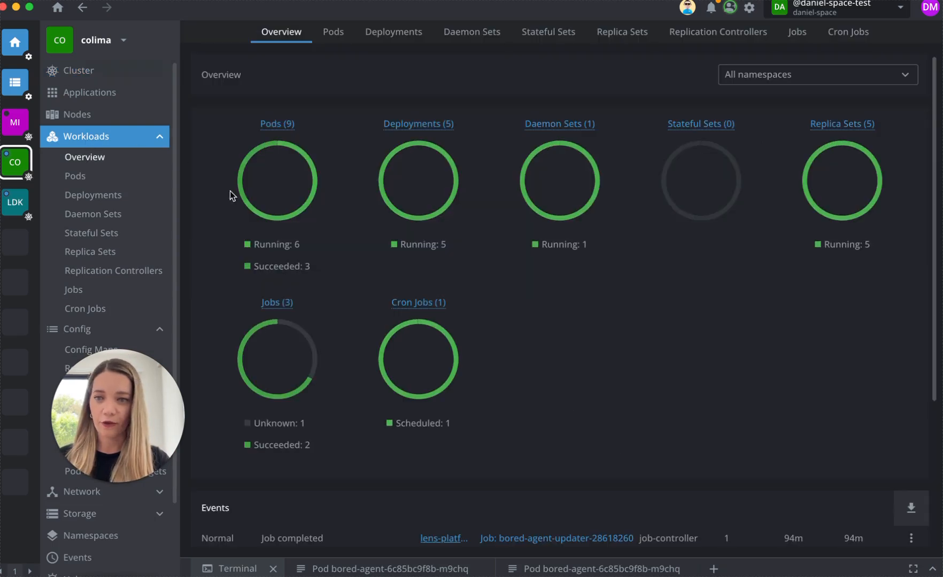
{"action": "mouse_move", "coordinate": [324, 221]}
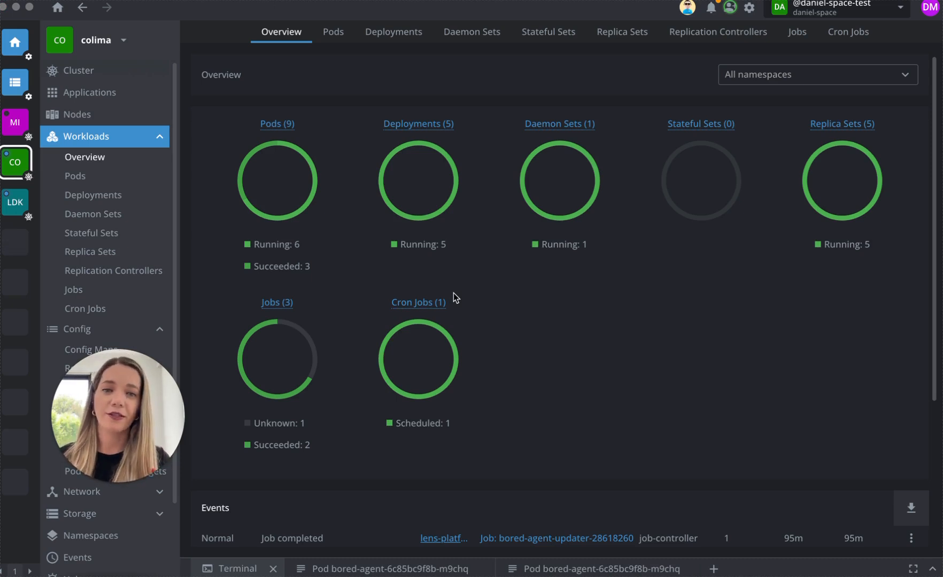
{"action": "mouse_move", "coordinate": [158, 241]}
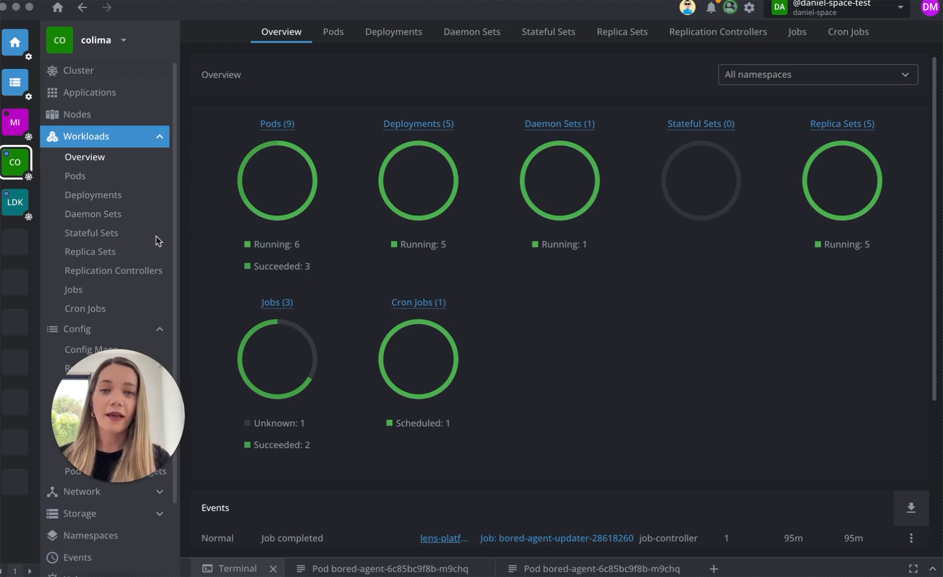
{"action": "mouse_move", "coordinate": [335, 40]}
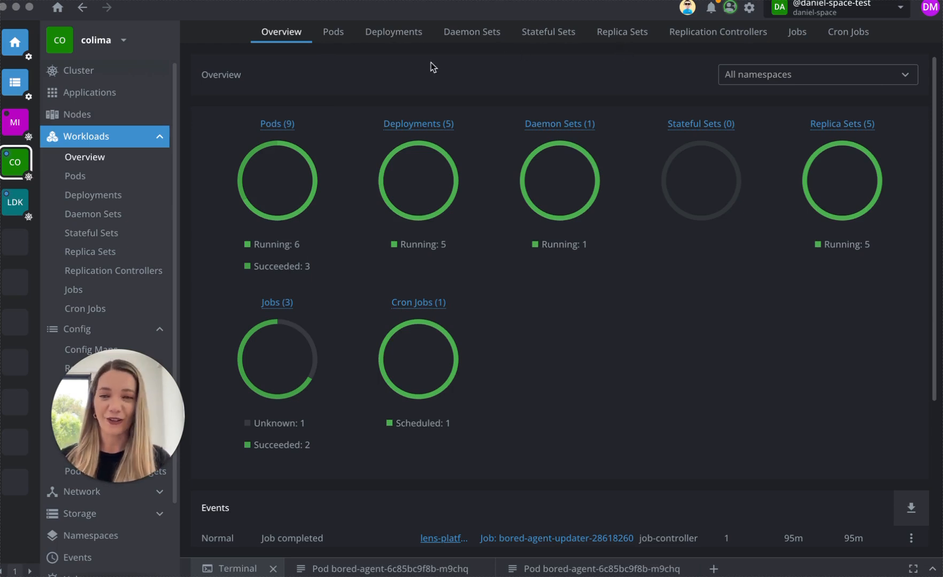
List the nine pods and review the bored-agent pod's details before closing them.
{"action": "left_click", "coordinate": [333, 33]}
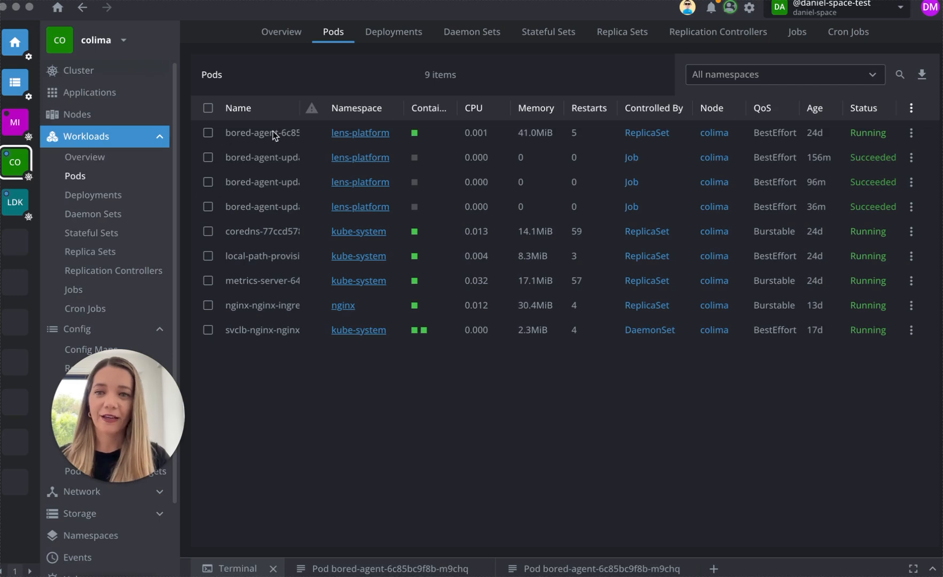
{"action": "left_click", "coordinate": [262, 133]}
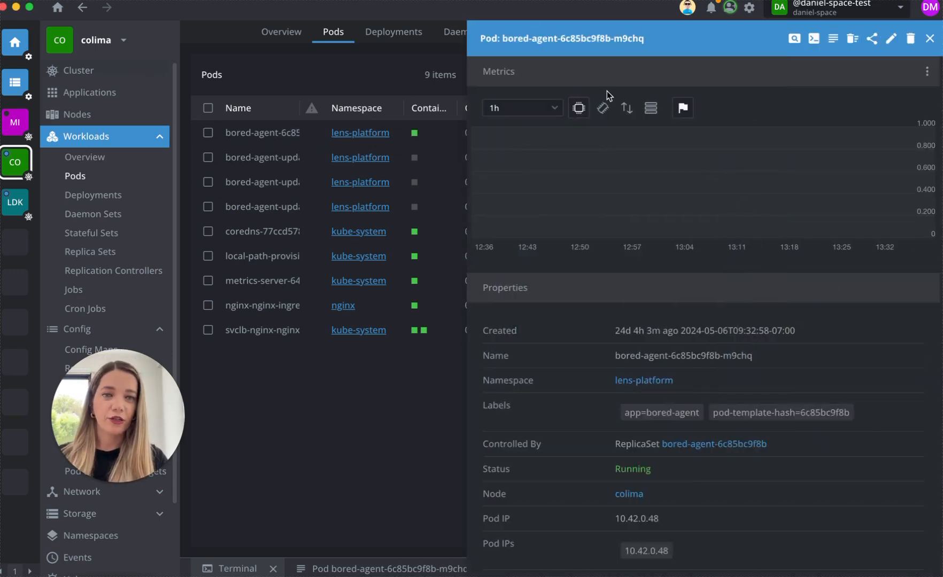
{"action": "mouse_move", "coordinate": [585, 117]}
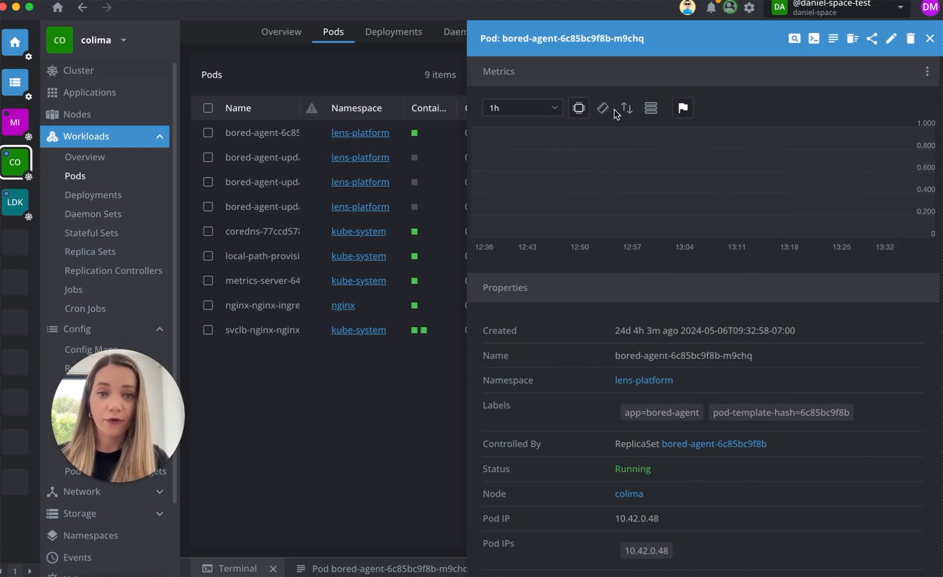
{"action": "scroll", "scroll_direction": "down", "scroll_amount": 3}
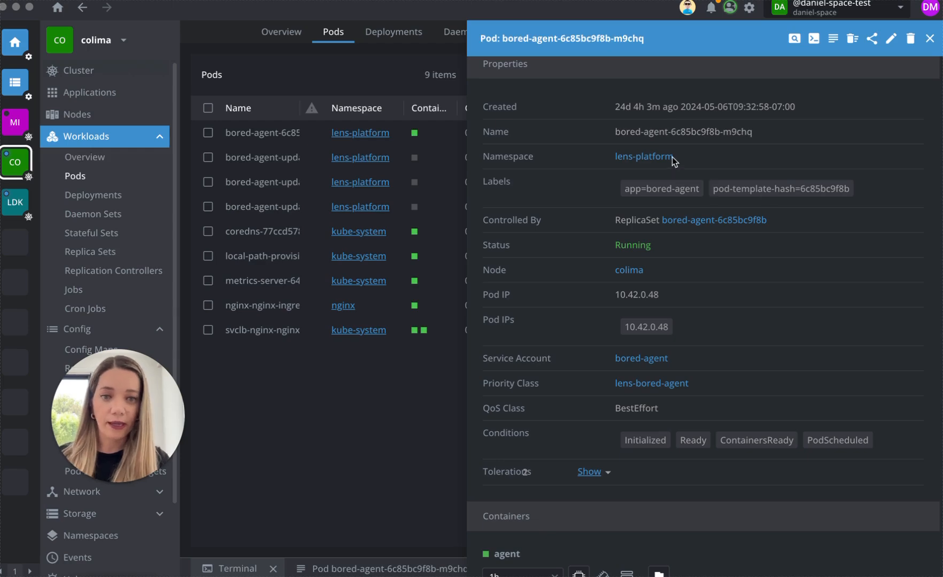
{"action": "scroll", "scroll_direction": "down", "scroll_amount": 3}
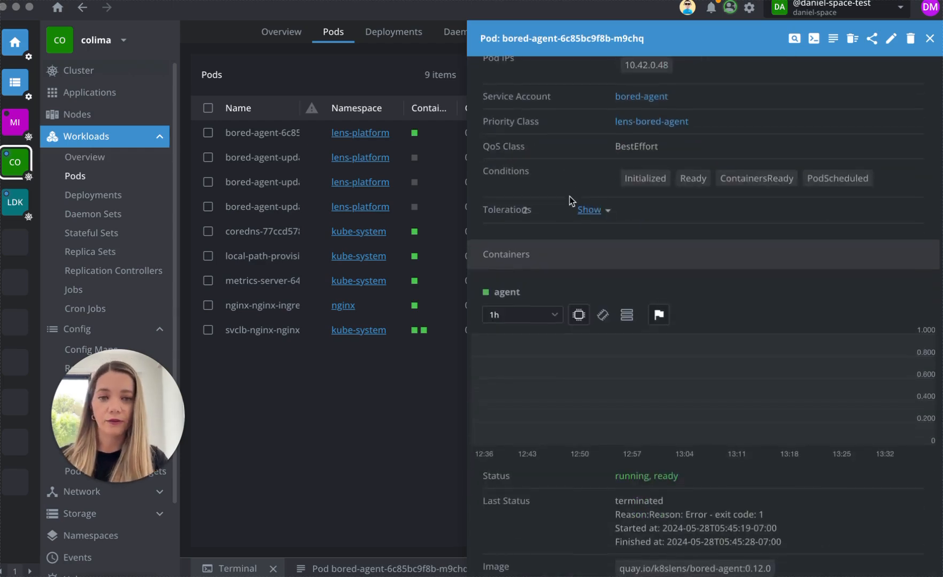
{"action": "scroll", "scroll_direction": "down", "scroll_amount": 3}
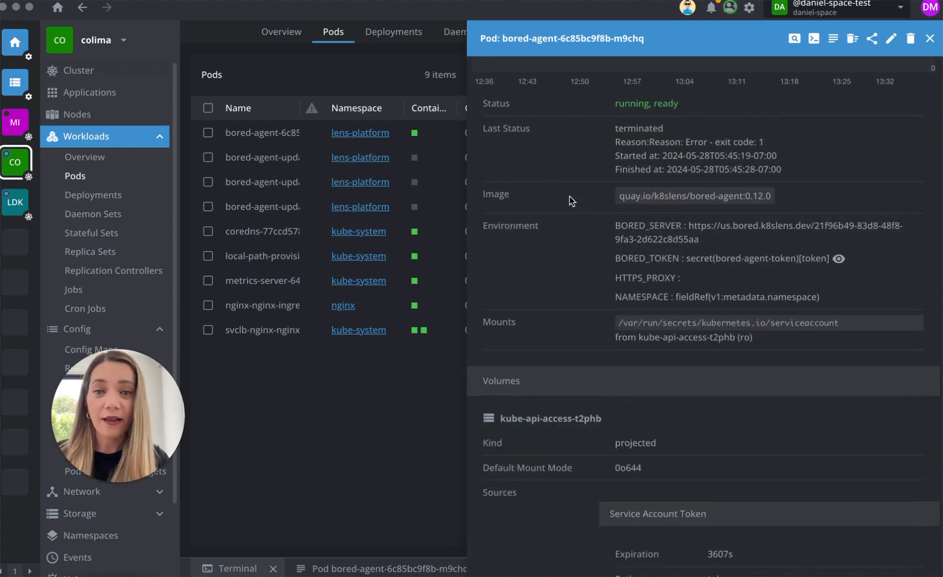
{"action": "scroll", "scroll_direction": "down", "scroll_amount": 3}
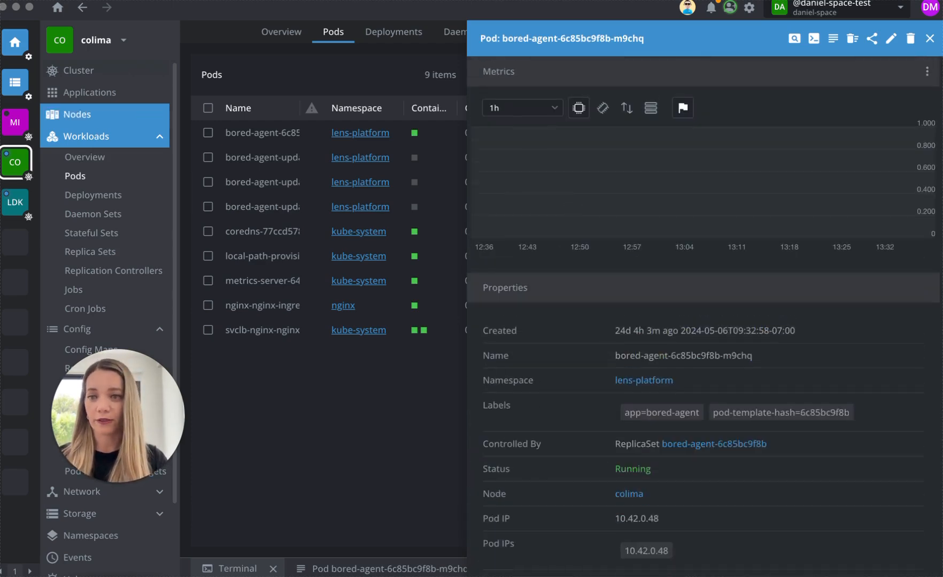
{"action": "left_click", "coordinate": [930, 39]}
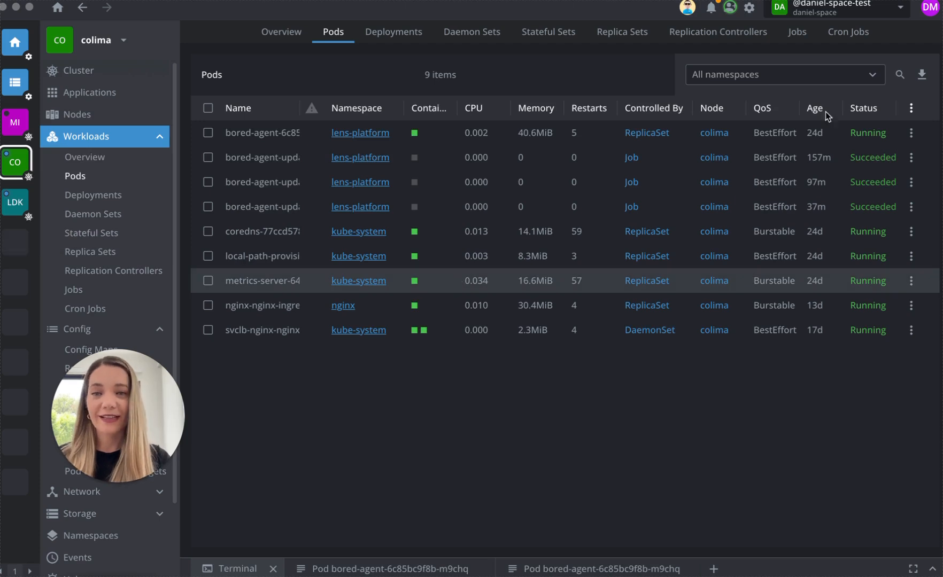
Open the bored-agent pod's logs, toggling timestamps on and back off.
{"action": "left_click", "coordinate": [910, 133]}
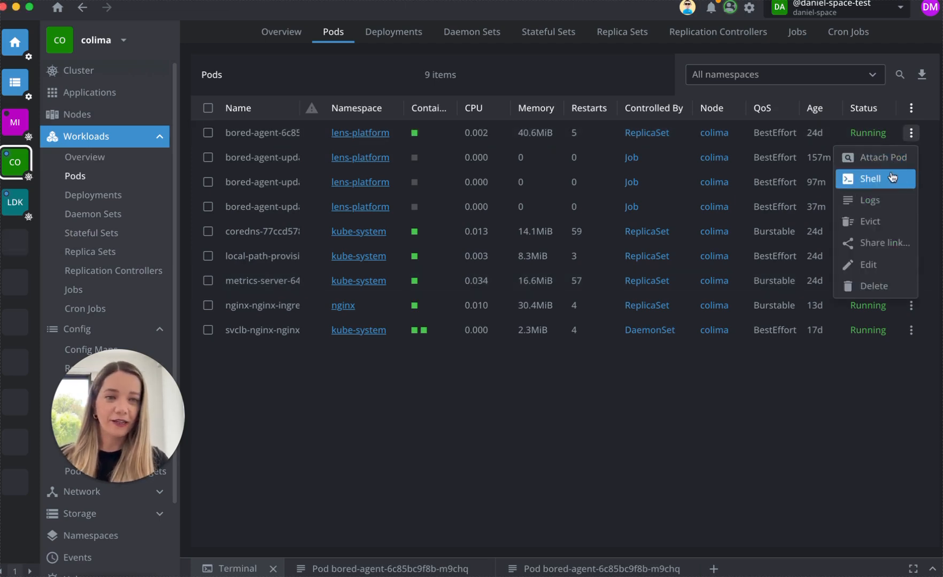
{"action": "left_click", "coordinate": [869, 199]}
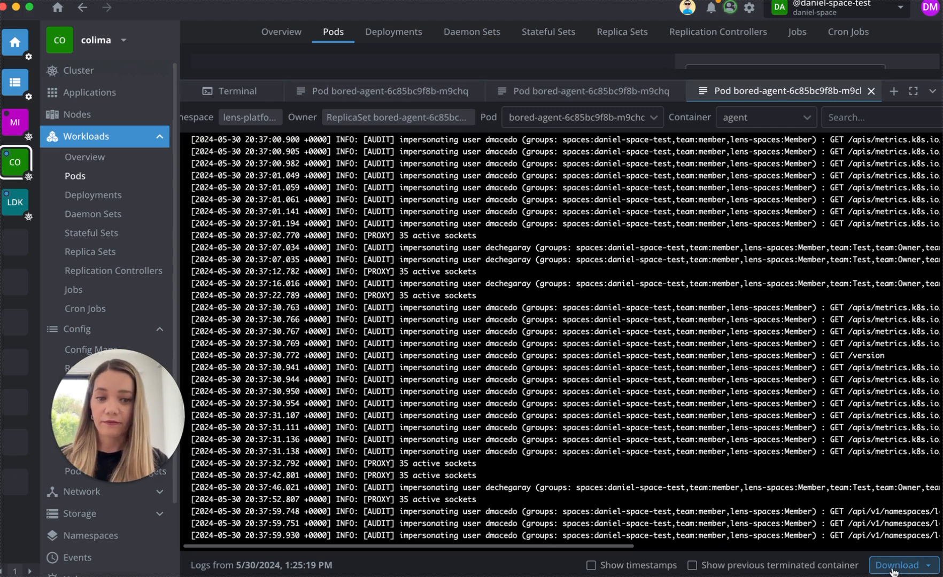
{"action": "left_click", "coordinate": [590, 567]}
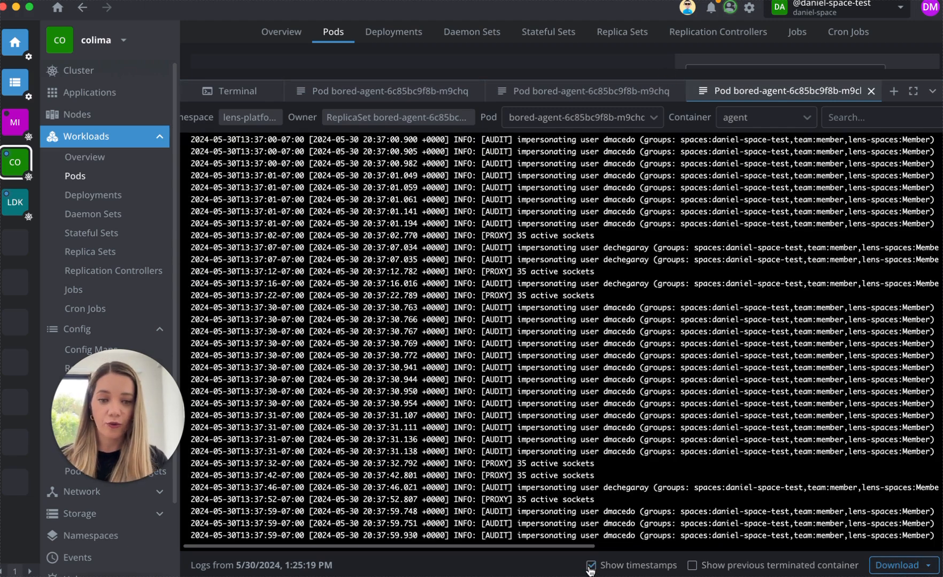
{"action": "left_click", "coordinate": [691, 572]}
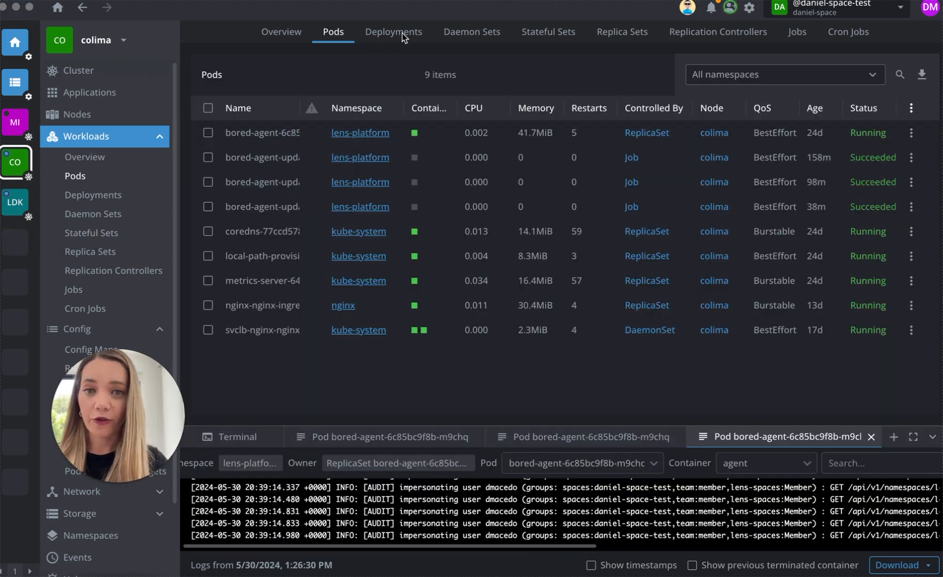
List the five deployments and open the bored-agent deployment's details.
{"action": "left_click", "coordinate": [394, 32]}
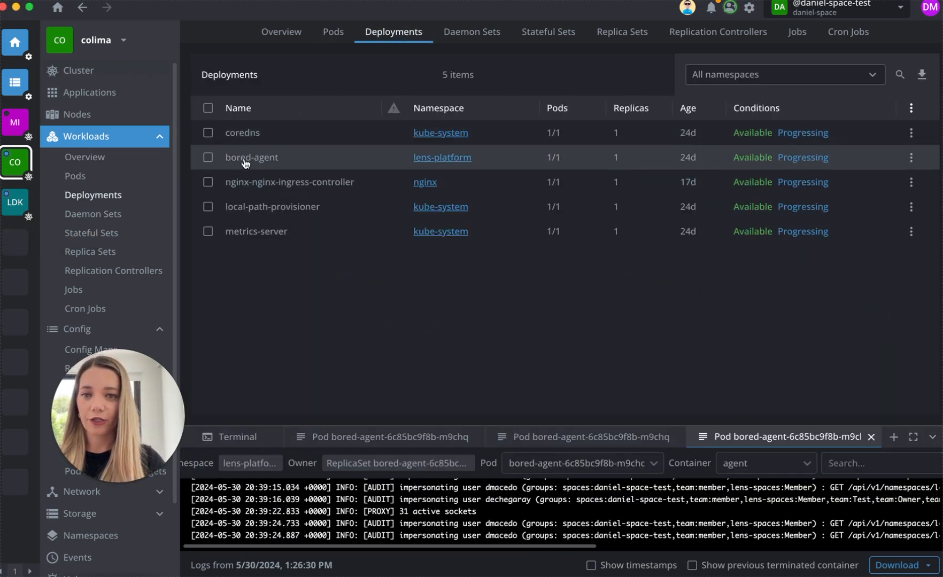
{"action": "left_click", "coordinate": [251, 157]}
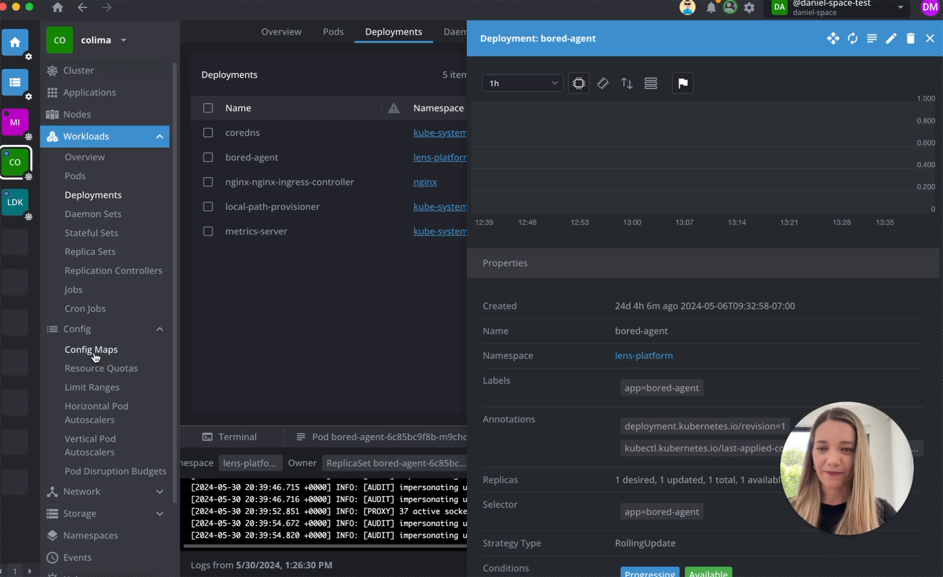
List the 14 config maps under Config across all namespaces.
{"action": "left_click", "coordinate": [90, 349]}
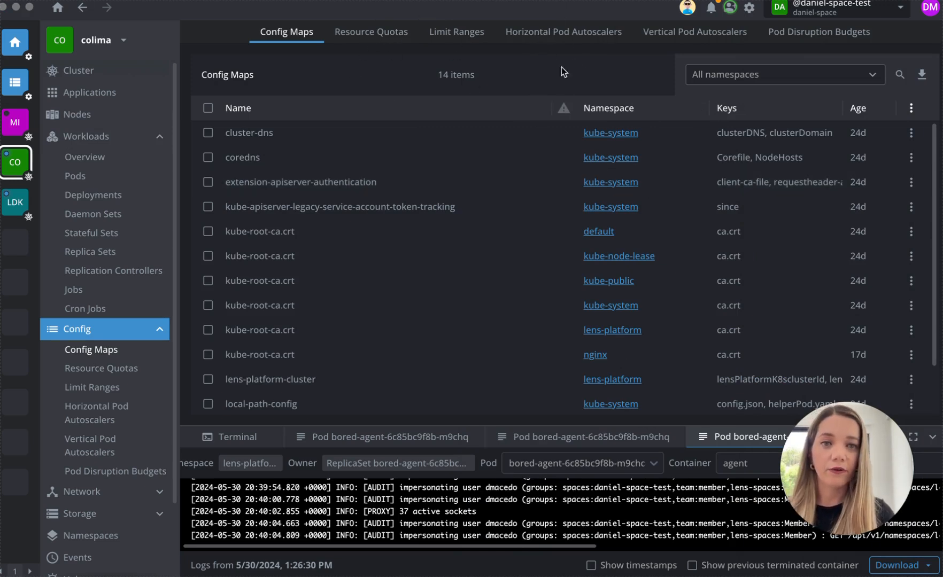
{"action": "mouse_move", "coordinate": [378, 236]}
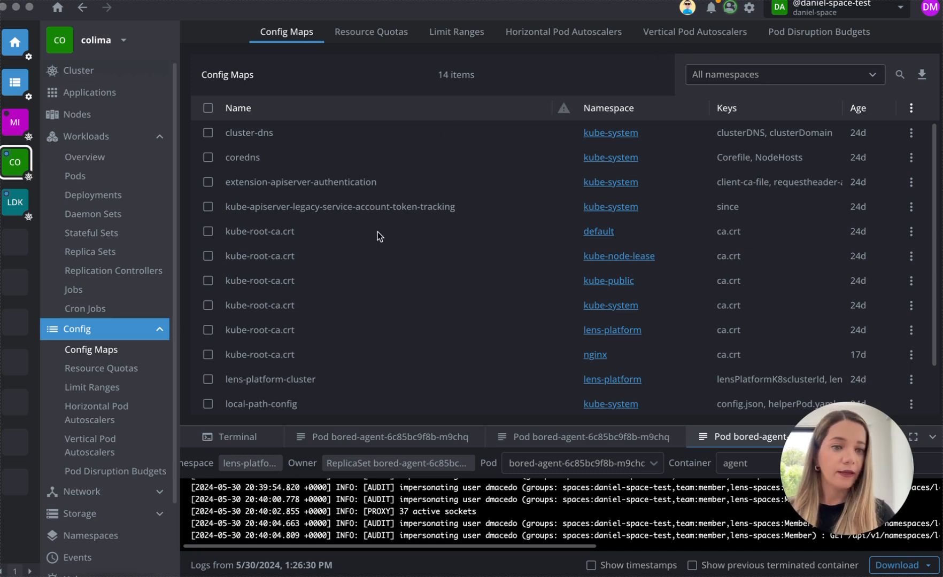
{"action": "mouse_move", "coordinate": [391, 266]}
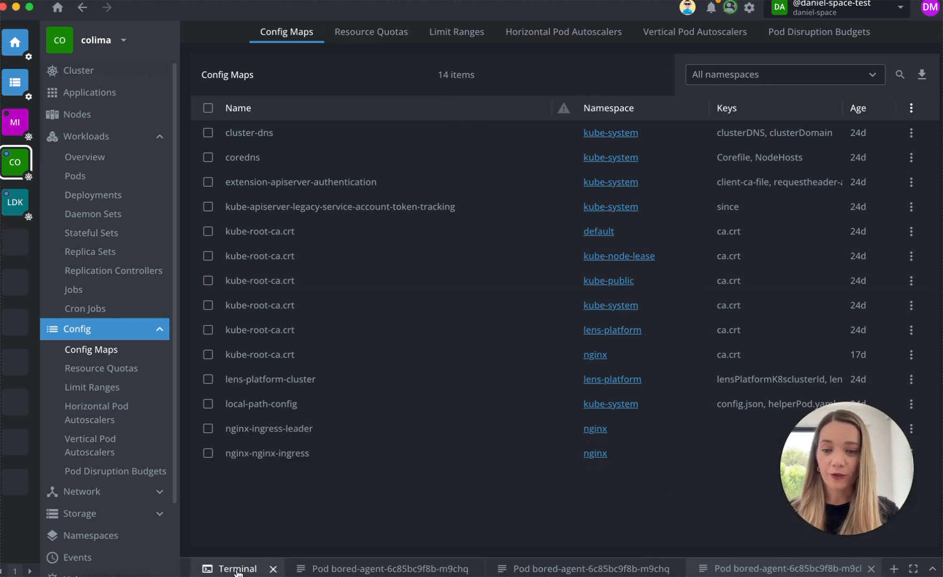
Open a local shell in the bottom-dock terminal and go back to Workloads Overview.
{"action": "left_click", "coordinate": [235, 568]}
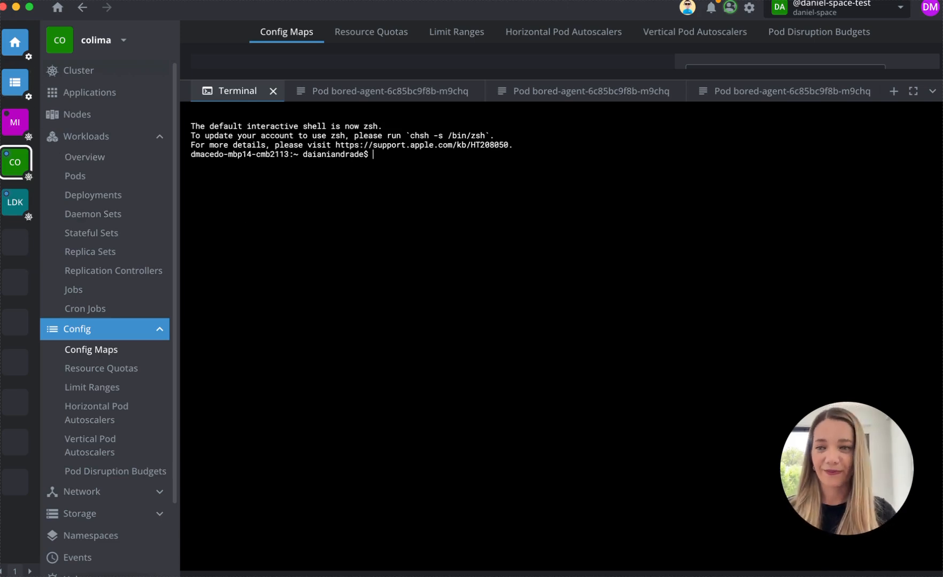
{"action": "left_click", "coordinate": [85, 157]}
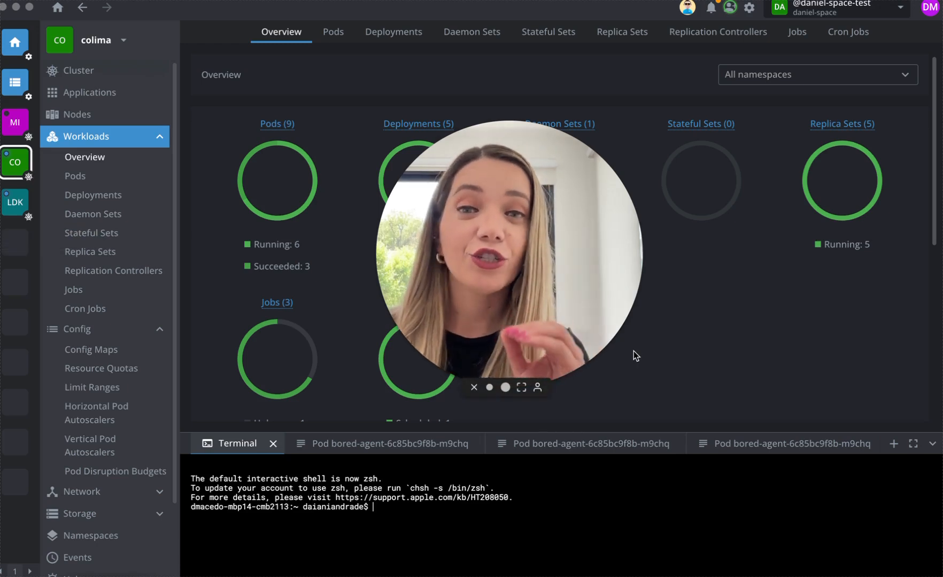